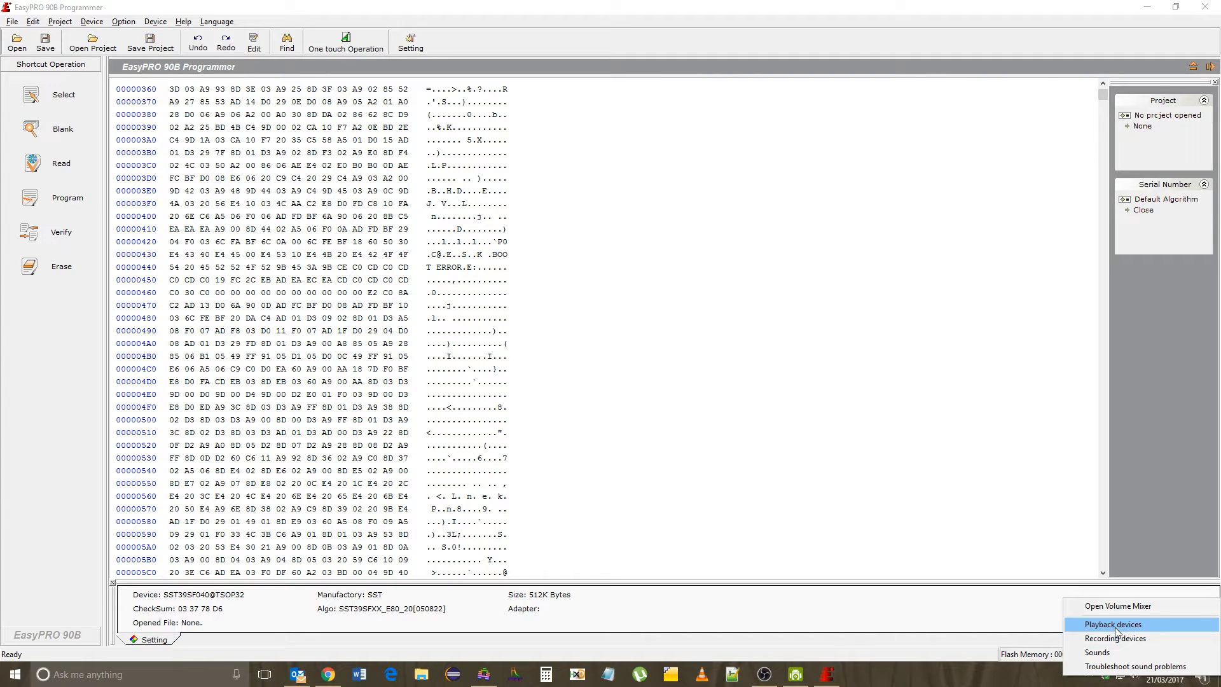
Confirm the default microphone's levels at 100 with +20.0 dB boost and accept them
click(1116, 637)
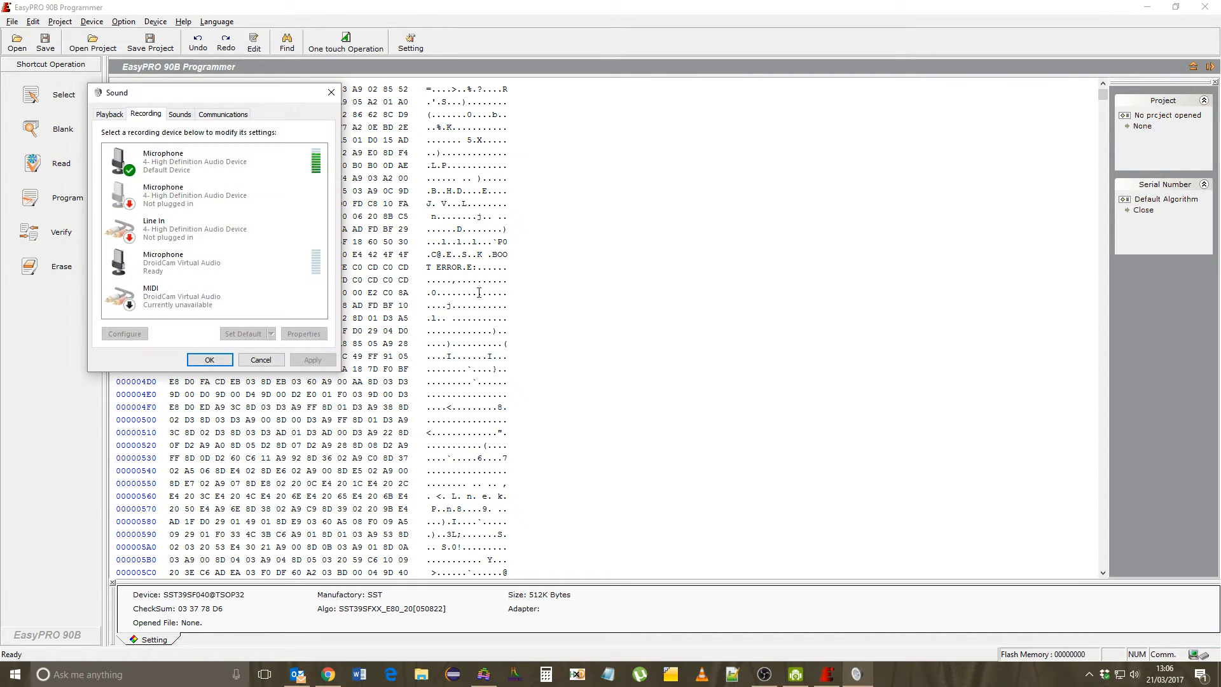
click(195, 161)
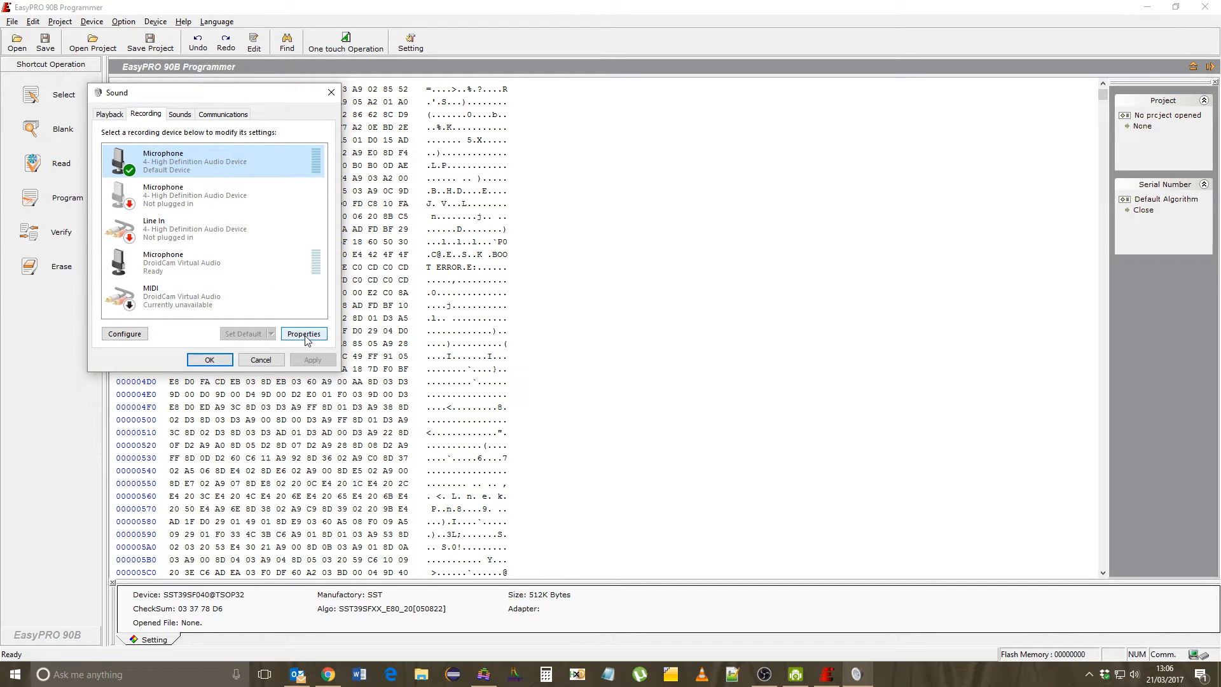
click(304, 333)
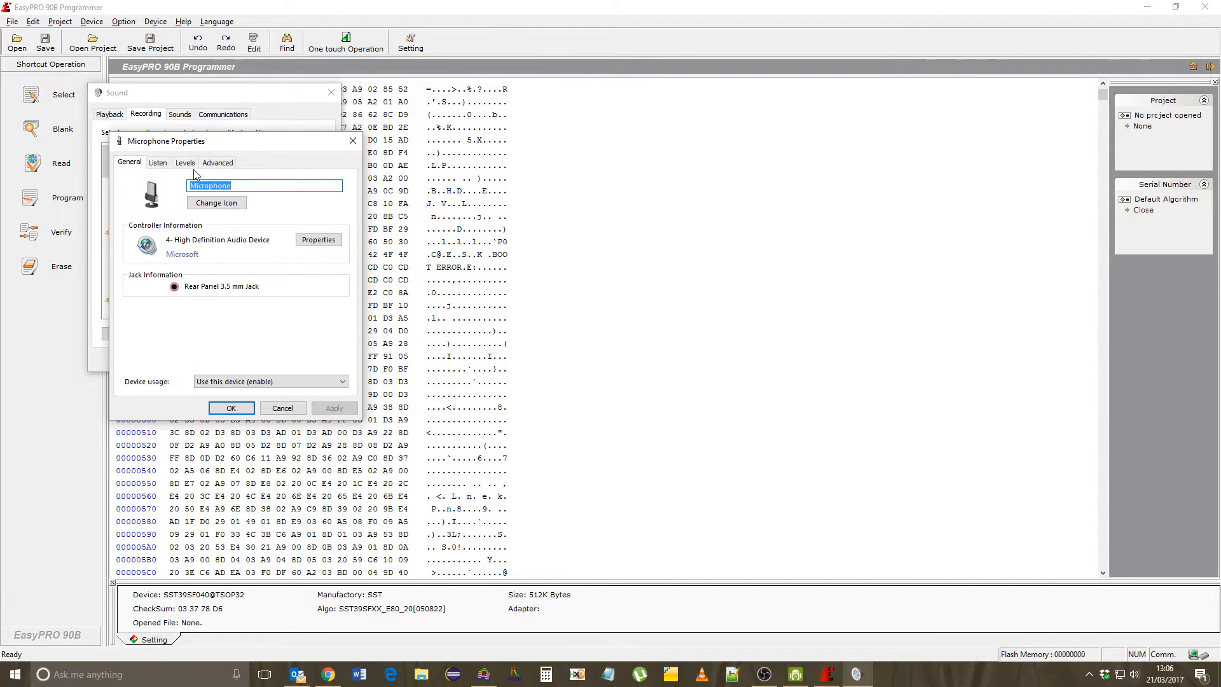
click(184, 161)
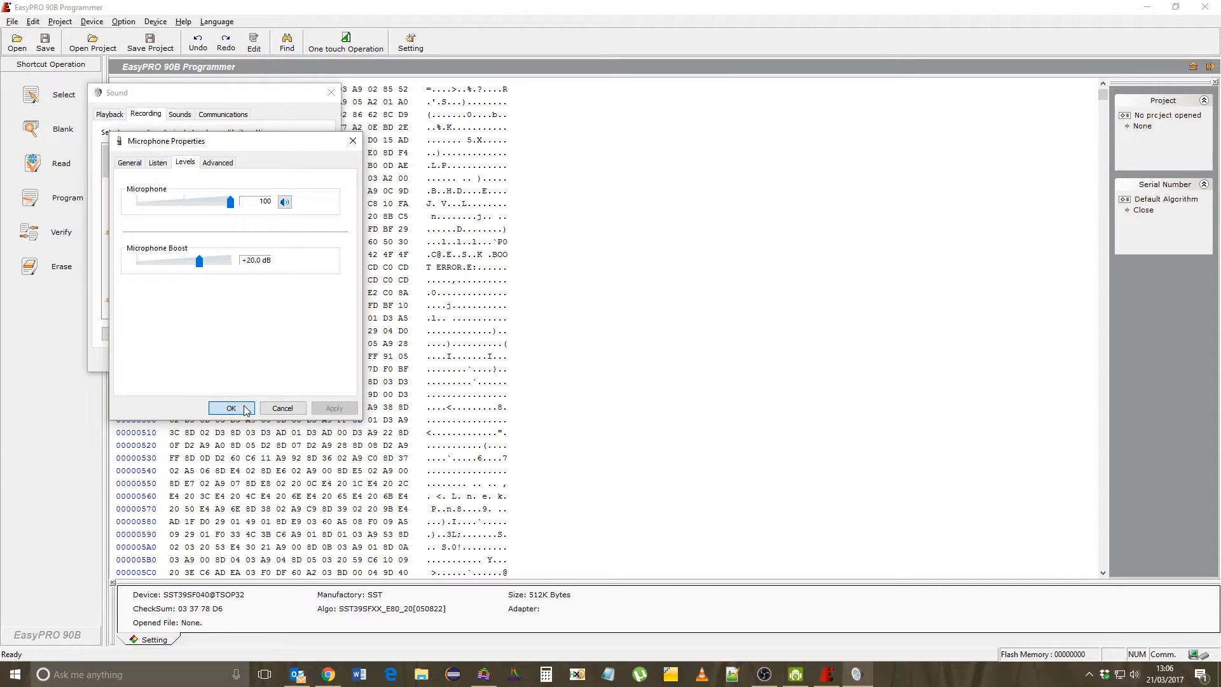
click(231, 408)
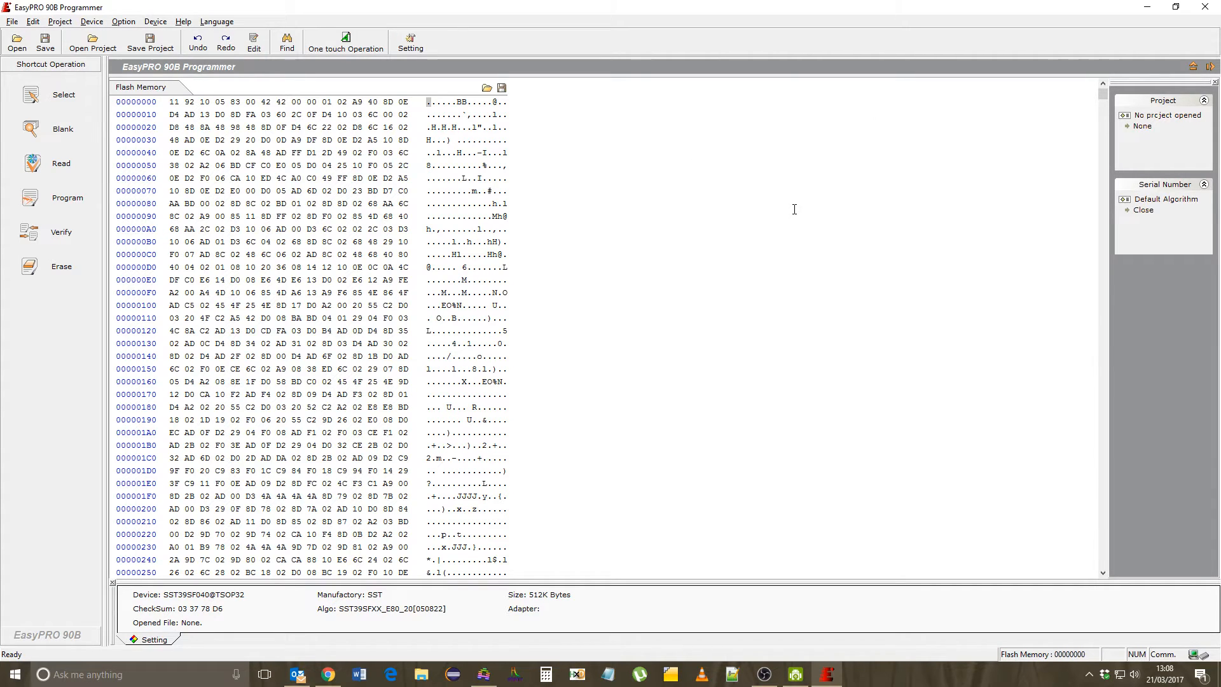
mouse_move(609, 271)
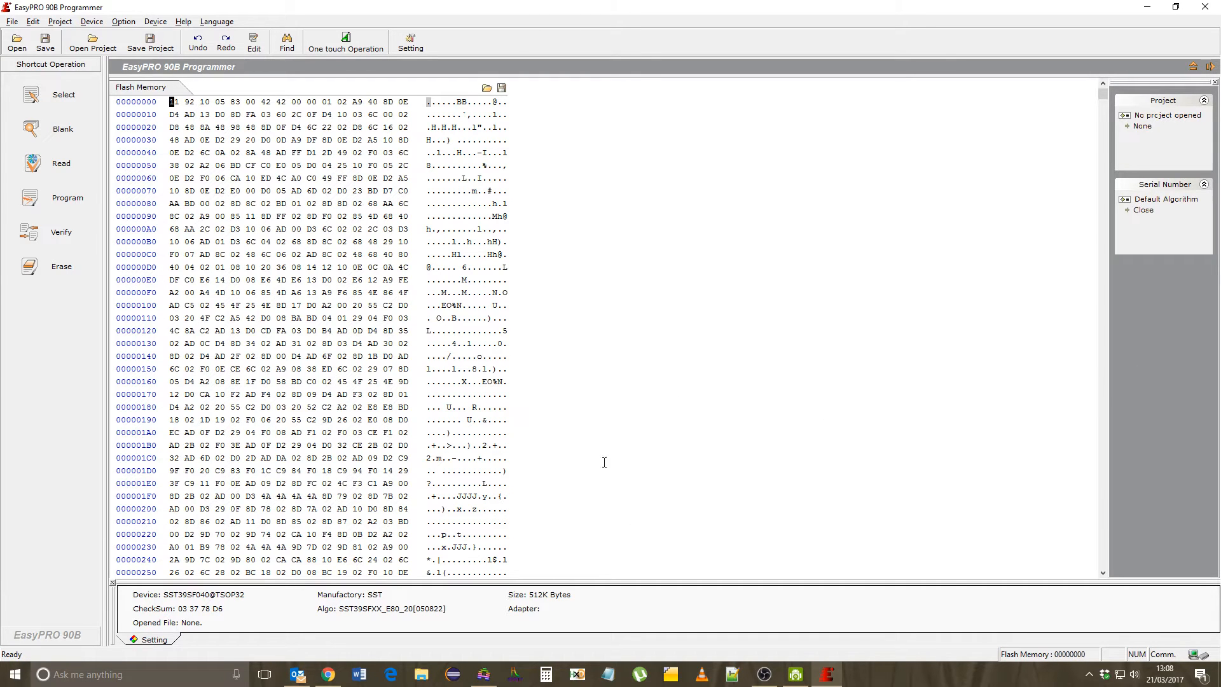
Start programming range 00000000–0007FFFF, which stalls at 0% with a communication error
click(61, 198)
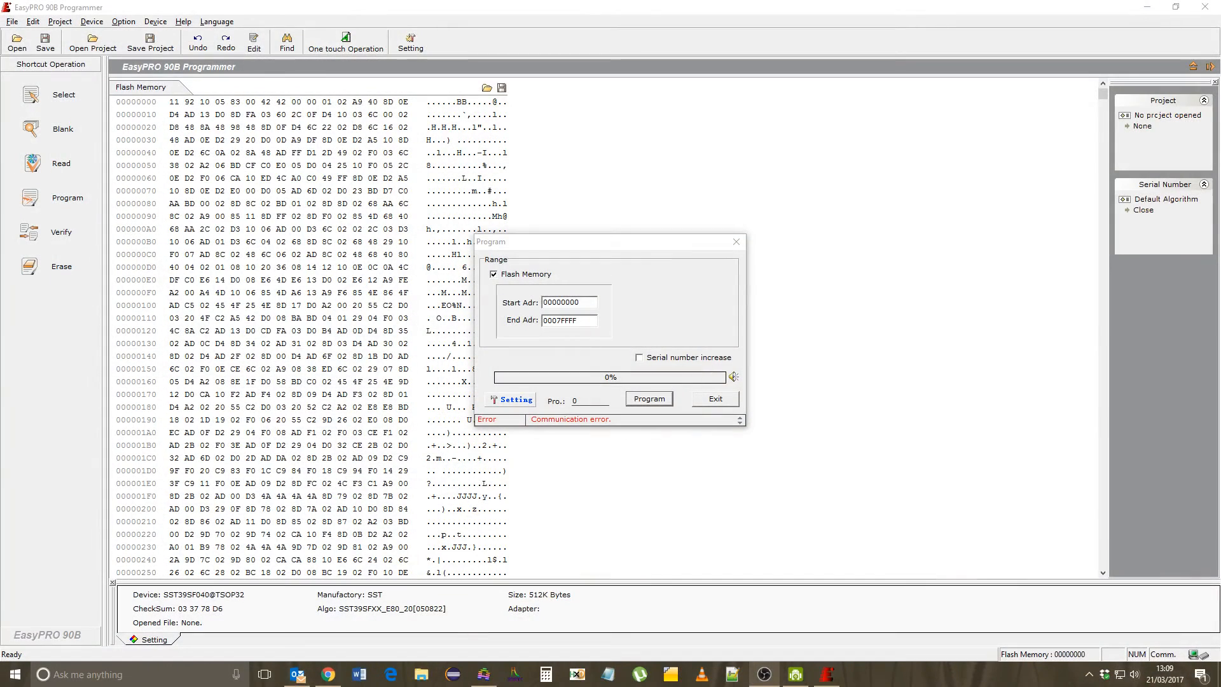
mouse_move(699, 401)
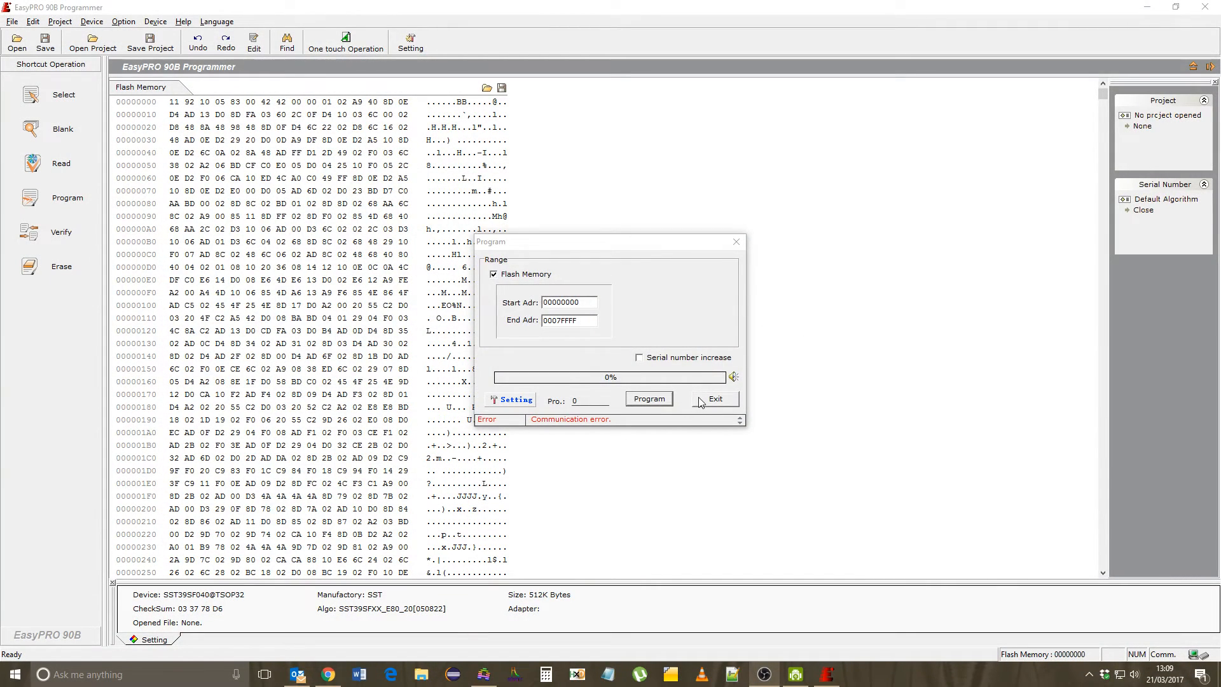
Dismiss the failed Program dialog to return to the Flash Memory buffer
click(713, 398)
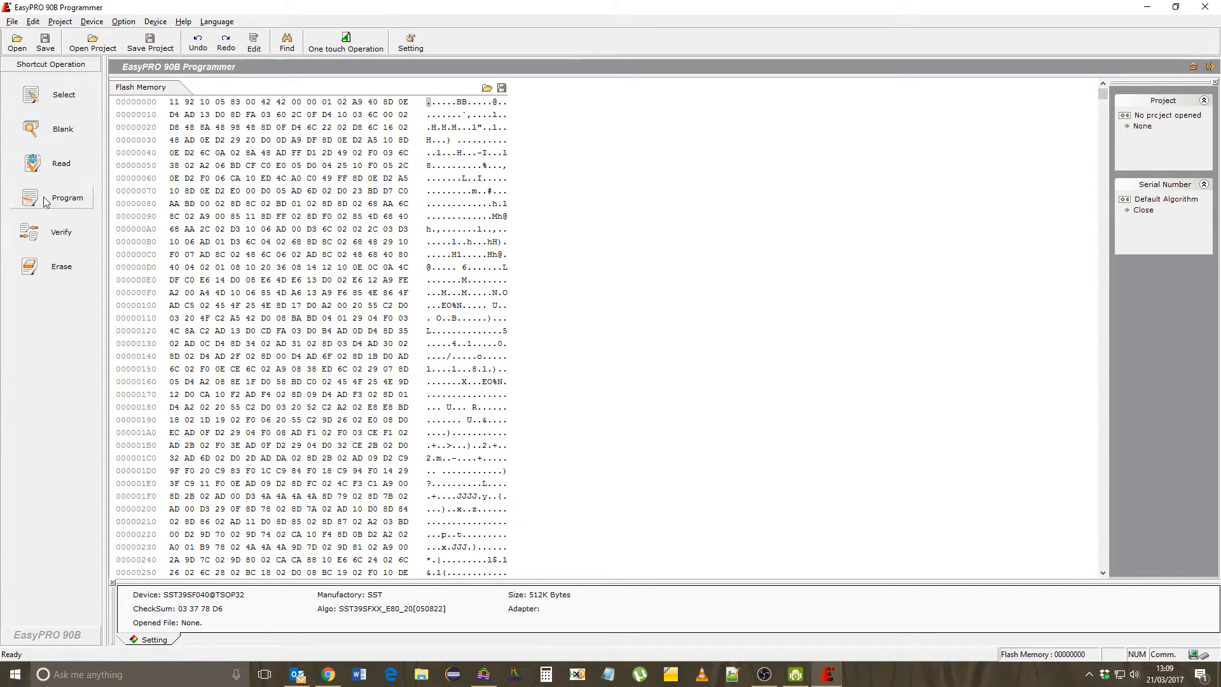
Reprogram 00000000–0007FFFF from the buffer to 100% Successful in 131.718 s and exit
click(67, 199)
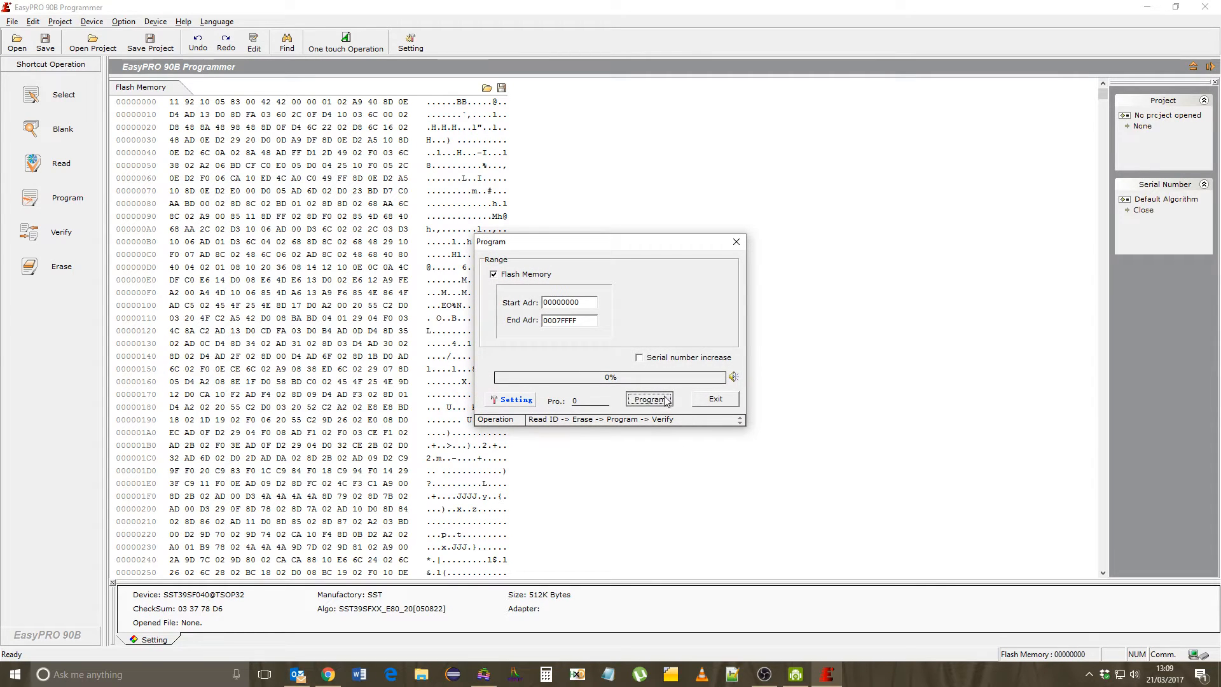
click(648, 399)
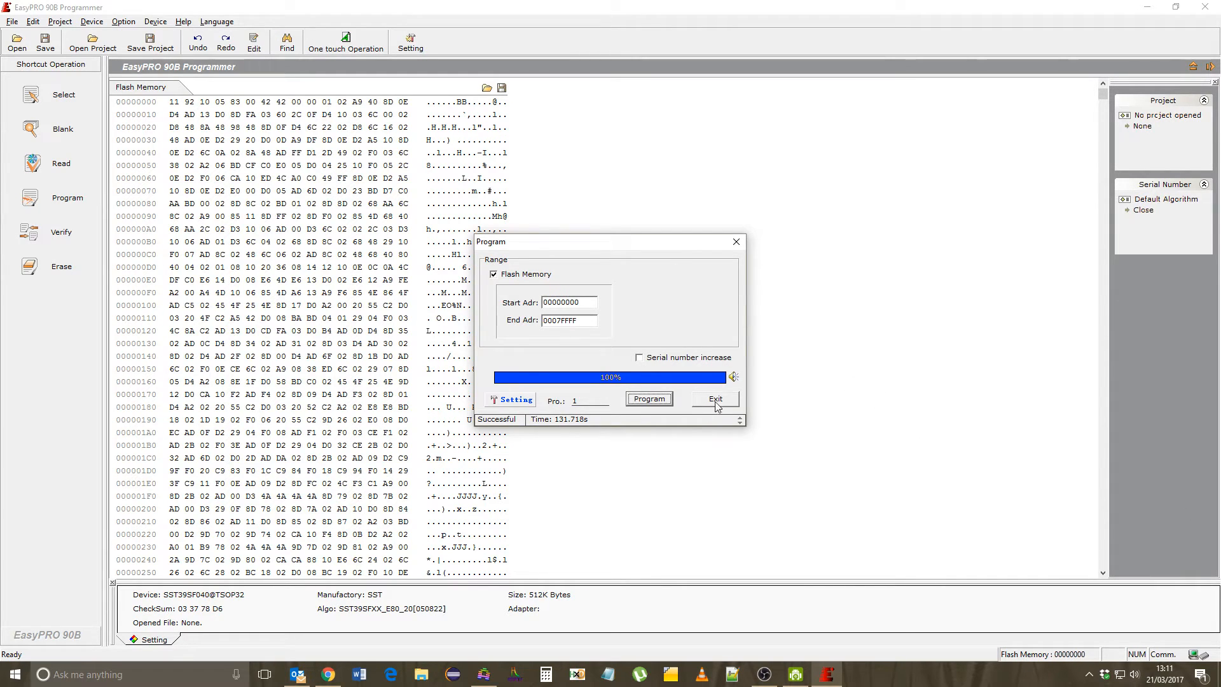
click(713, 398)
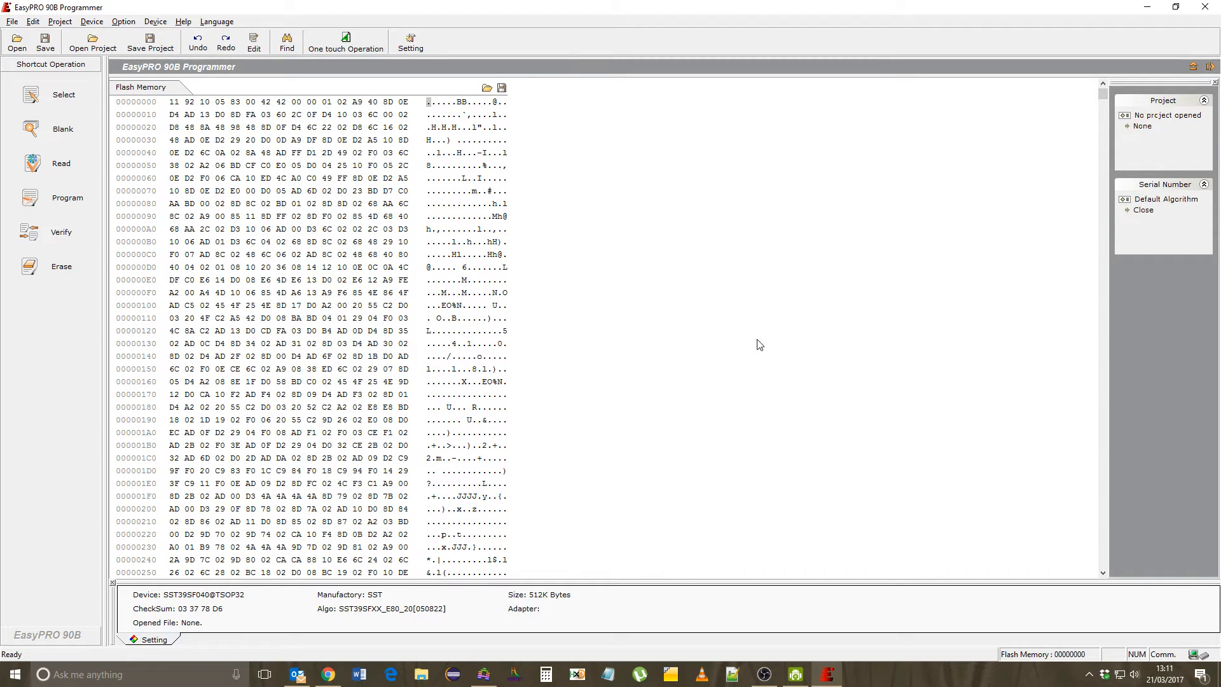